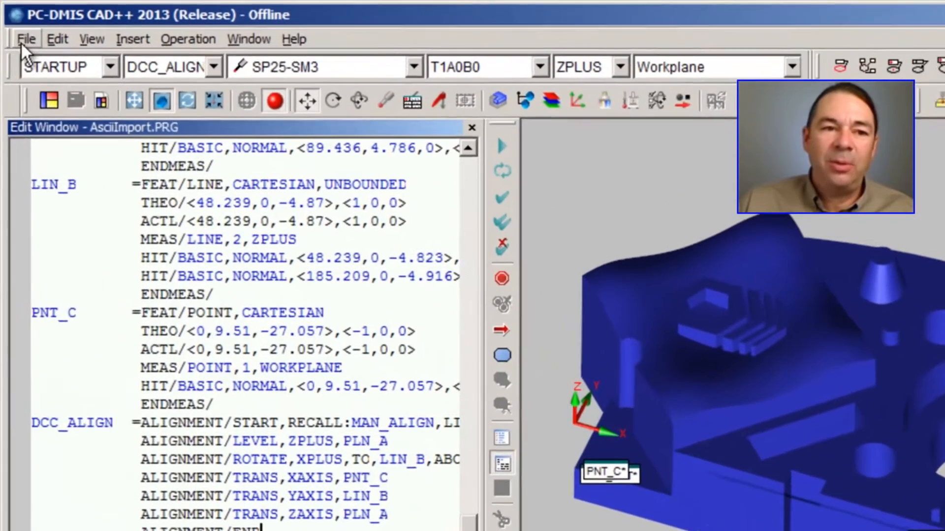
Start an ASCII File import of PointList.xyz, showing its rule set list with XYZ_Points
click(25, 39)
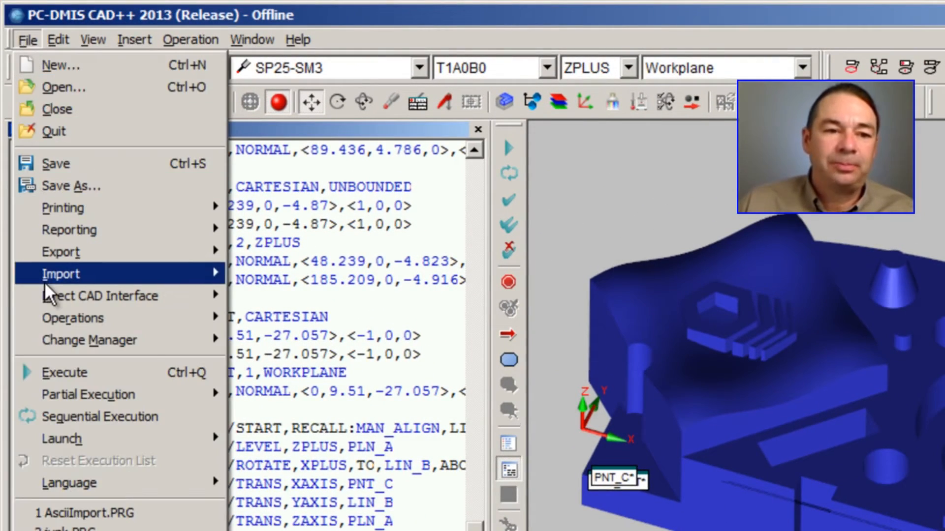
click(61, 274)
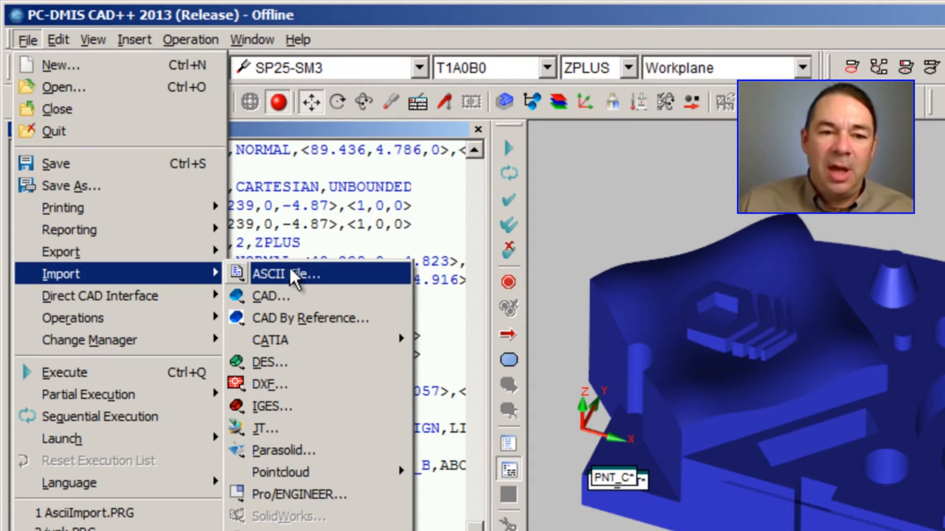
click(284, 273)
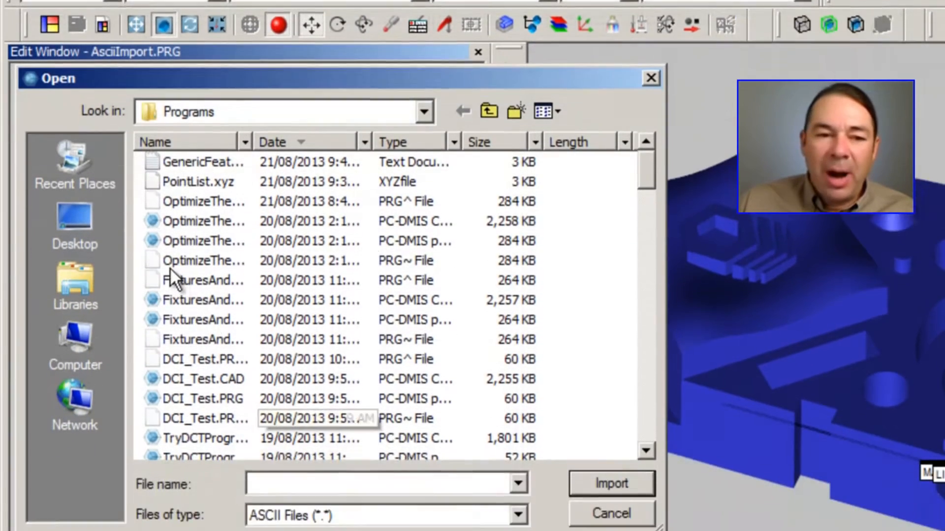
click(197, 181)
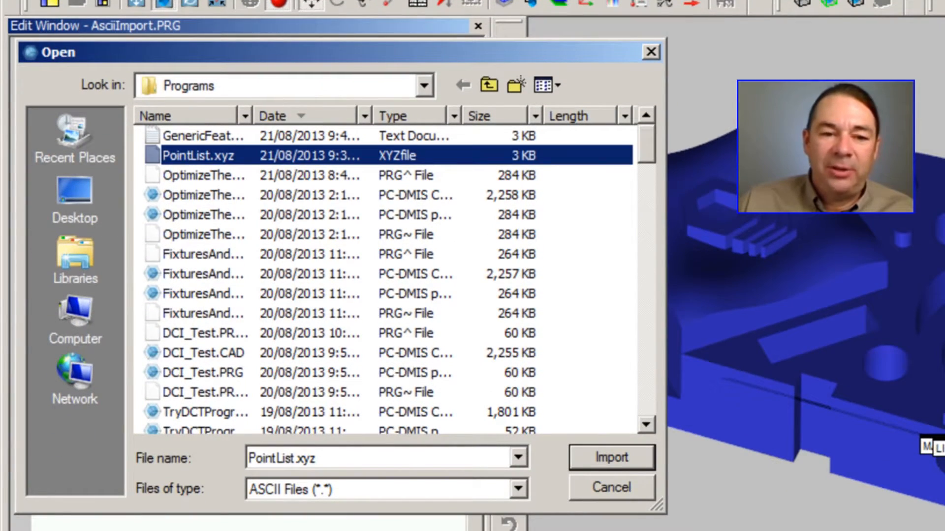
click(611, 456)
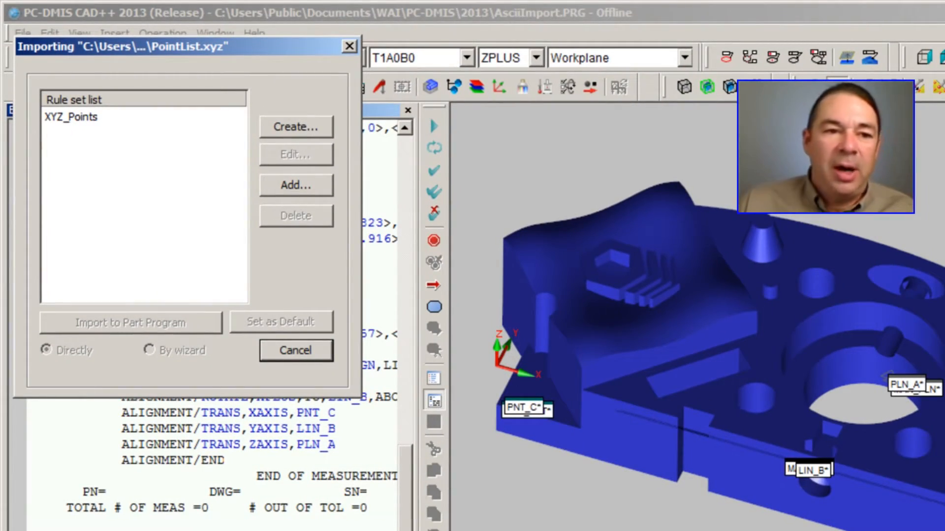
With XYZ_Points selected, launch creation of a new rule set with the file lines previewed
click(74, 117)
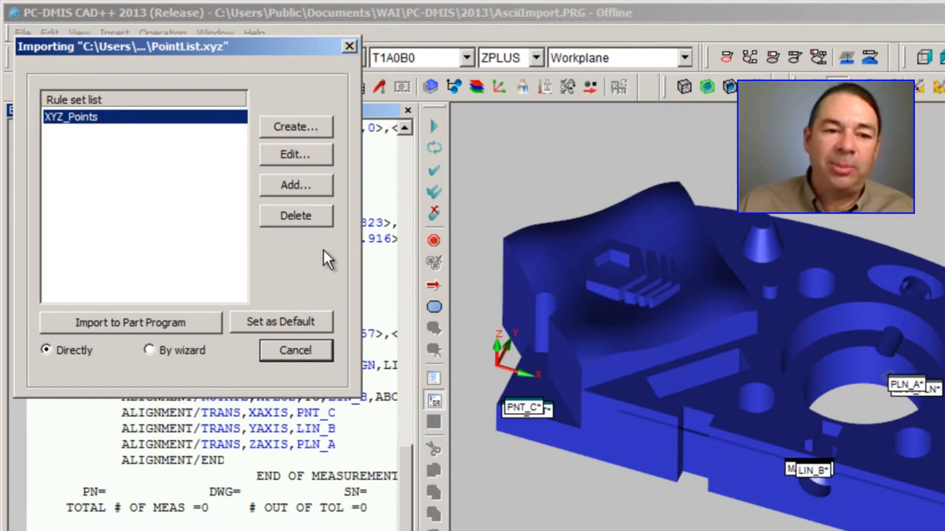
mouse_move(303, 140)
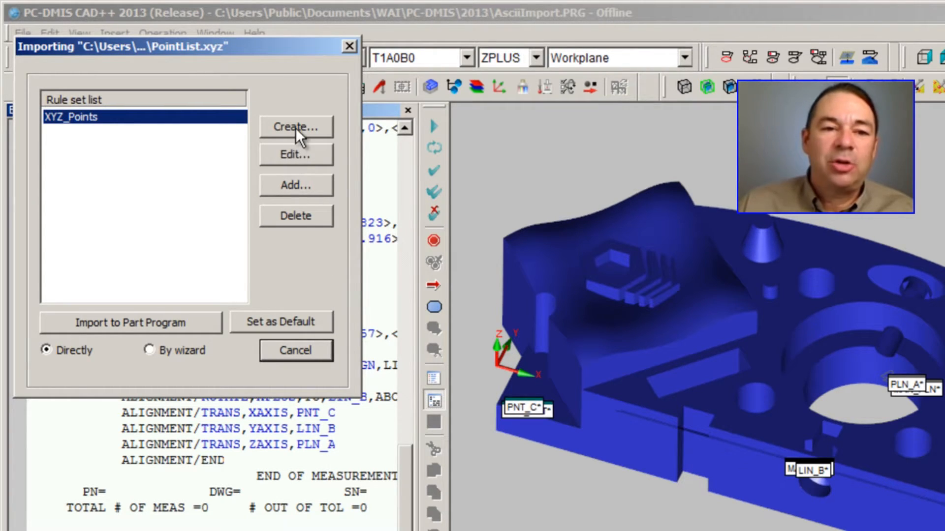
click(295, 127)
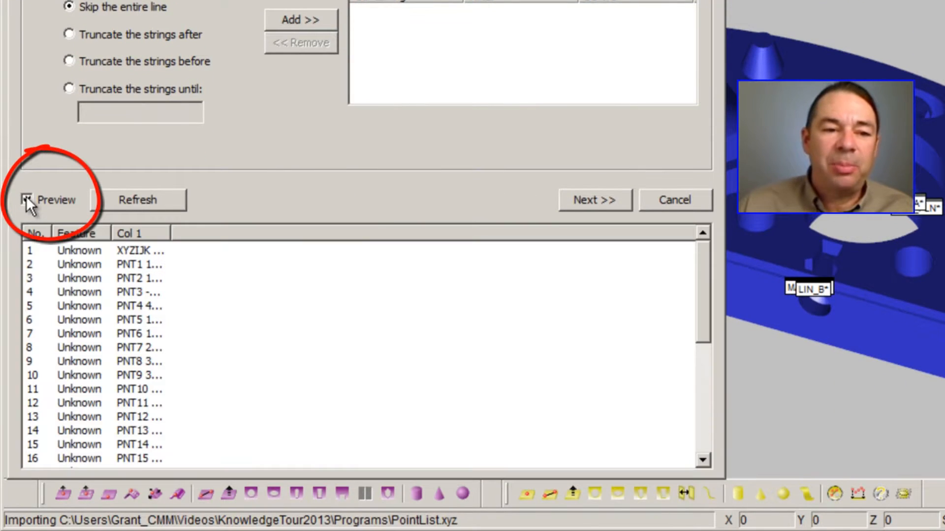
Preview the file and set Skip file header to 1 line, excluding the XYZIJK METRIC line
click(26, 201)
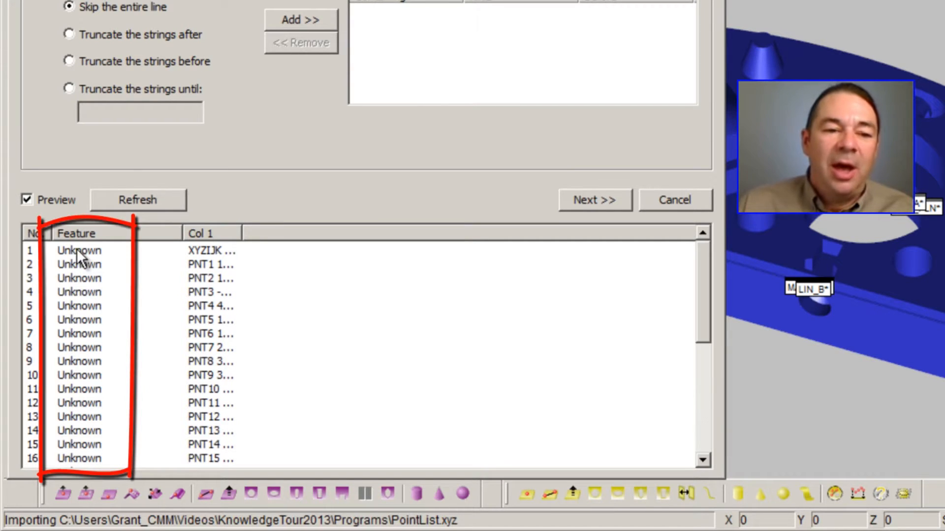
mouse_move(238, 235)
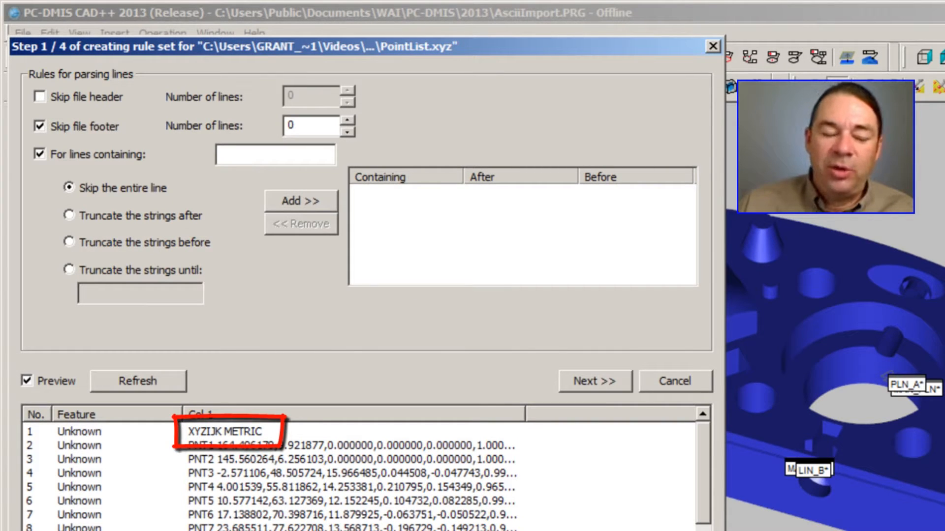
mouse_move(302, 200)
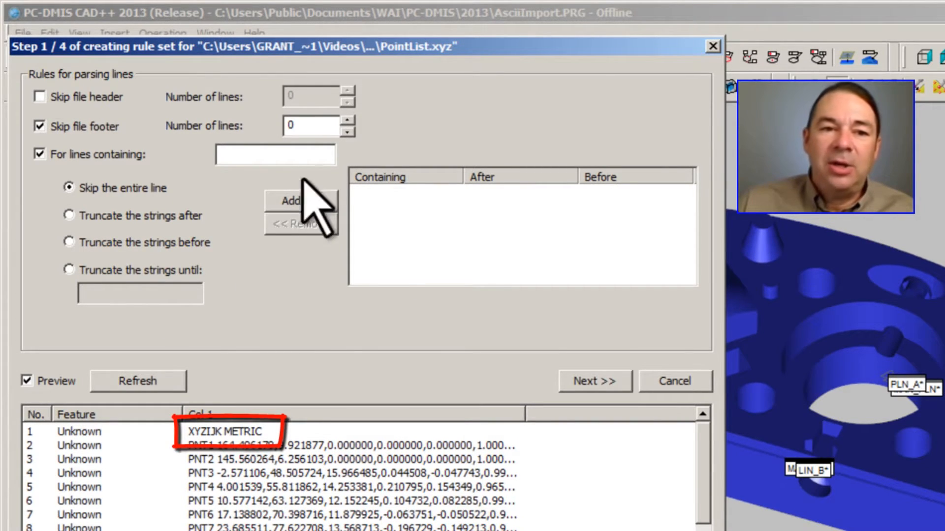
click(36, 95)
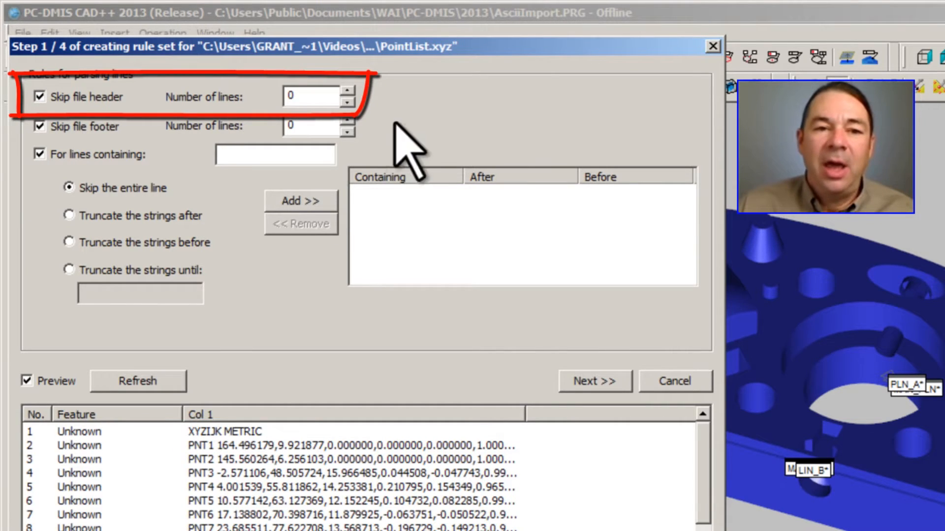
click(346, 91)
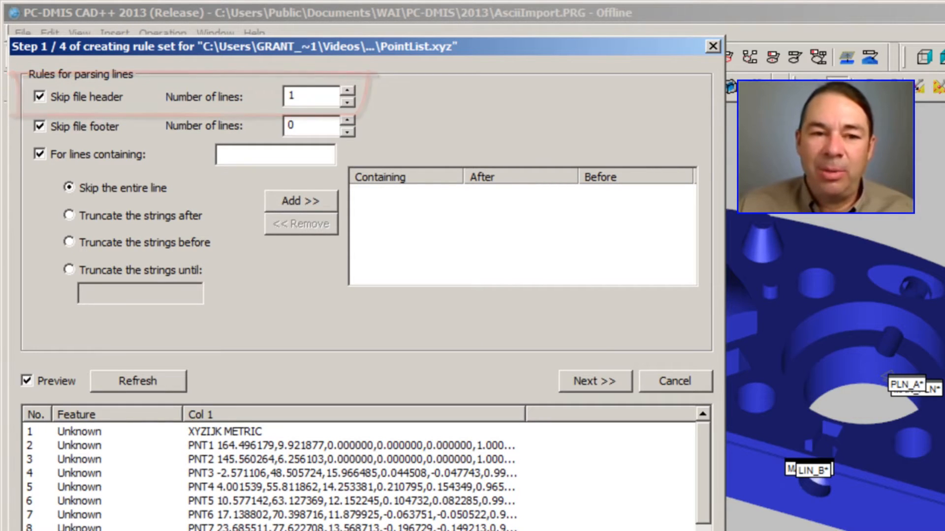
click(137, 381)
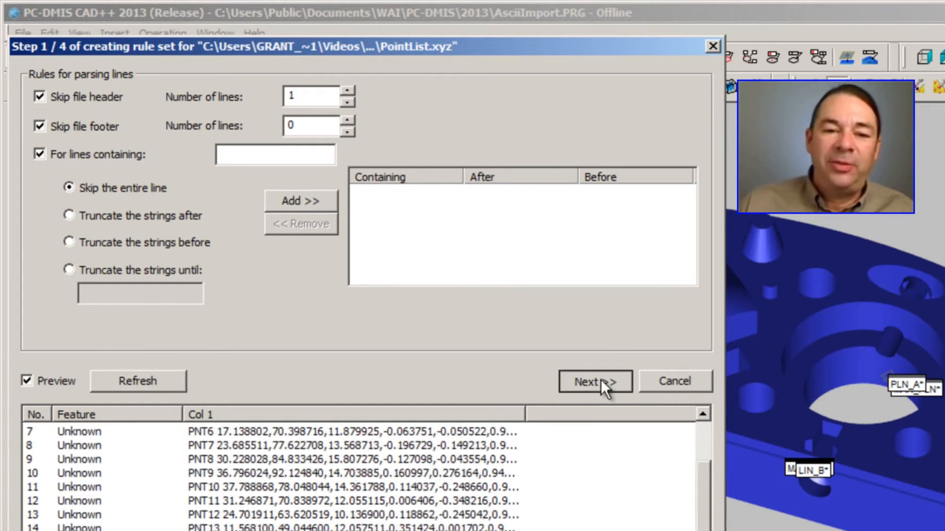
Use space and a custom comma as separators and refresh, splitting each line into seven columns
click(596, 381)
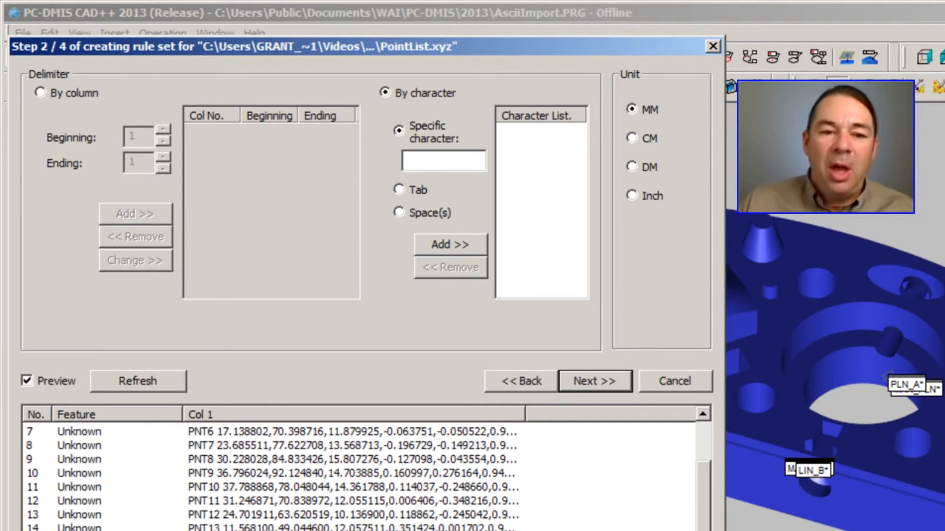
mouse_move(270, 380)
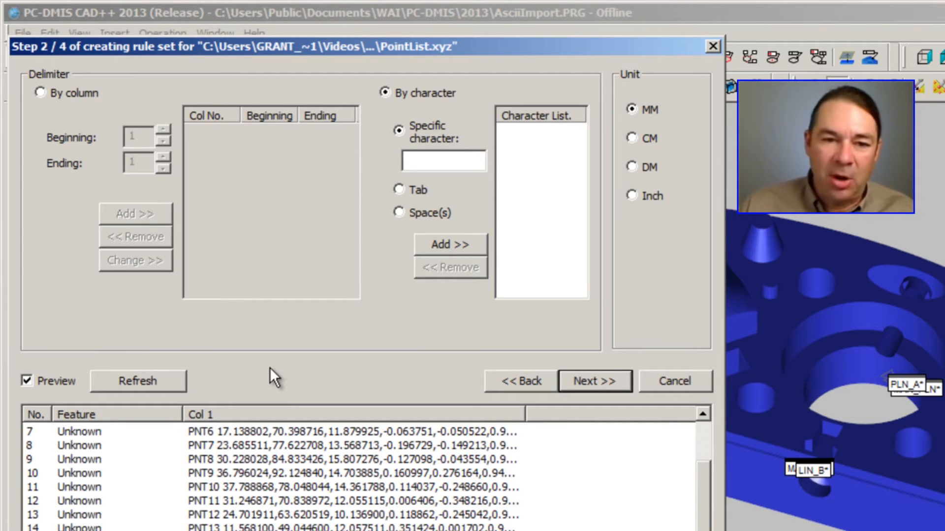
mouse_move(374, 293)
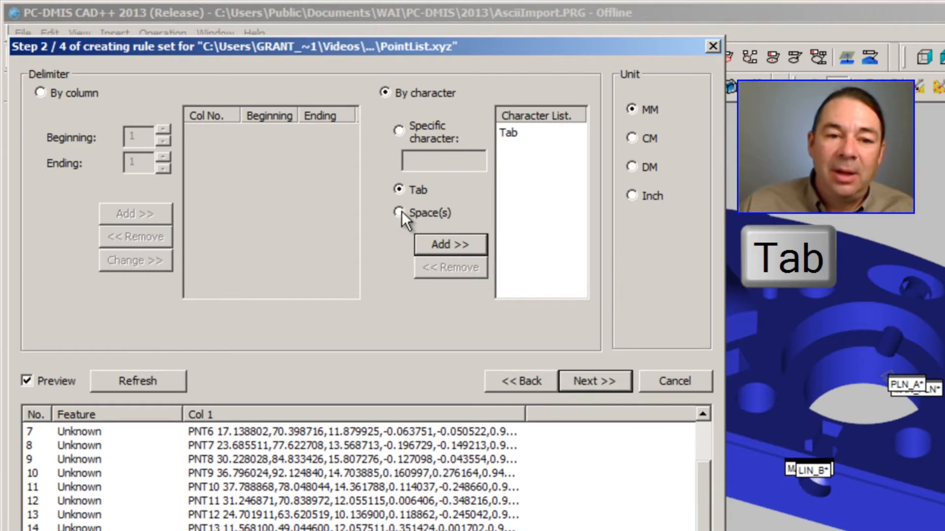
click(394, 213)
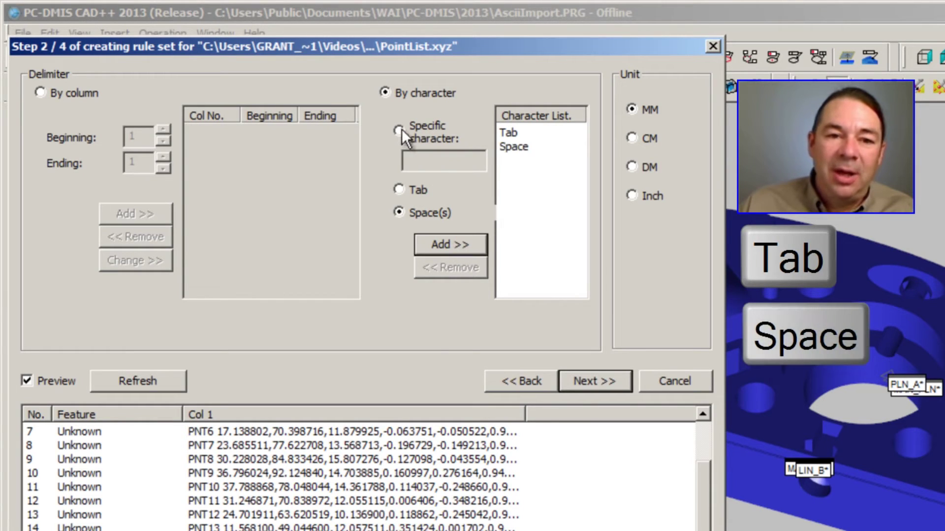
click(396, 132)
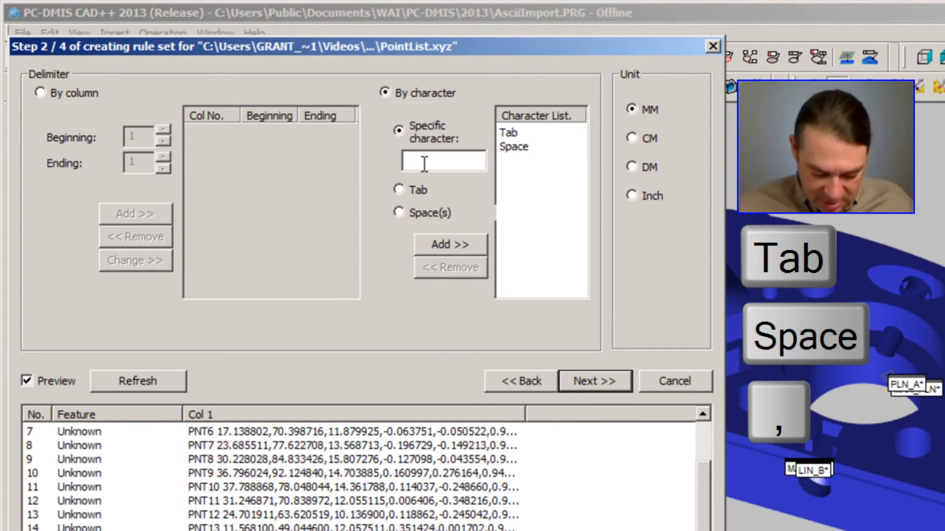
text(,)
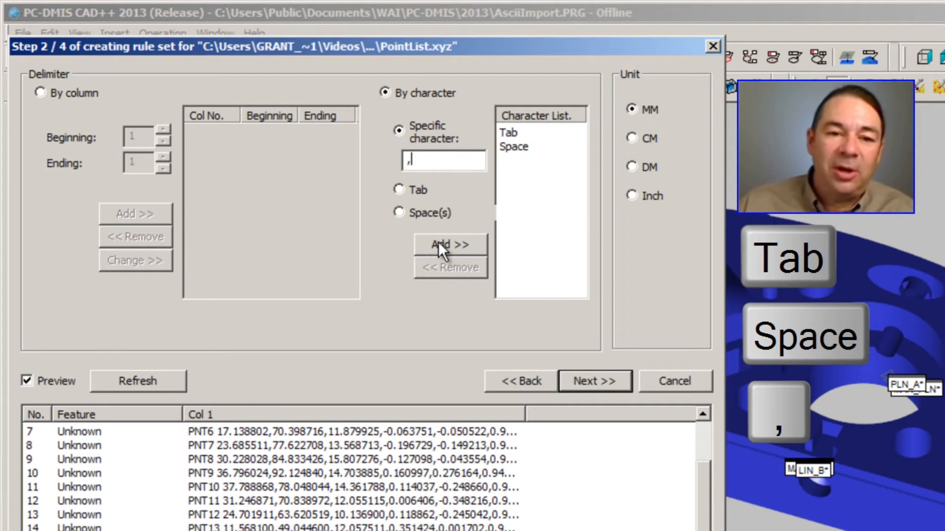
click(451, 244)
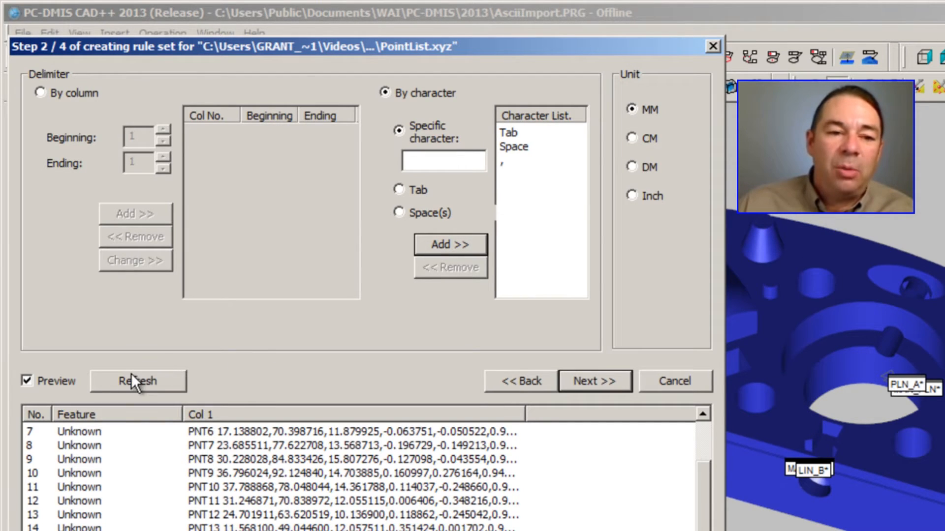
click(137, 381)
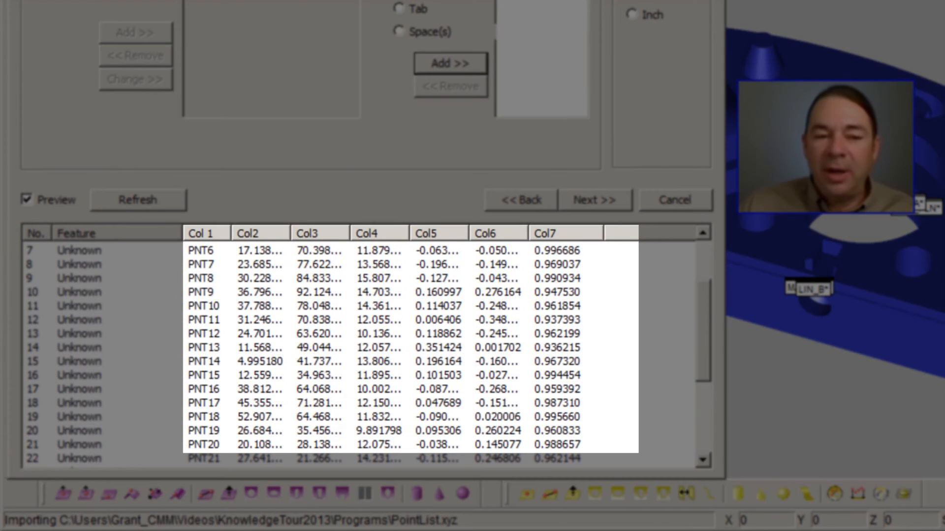
mouse_move(284, 232)
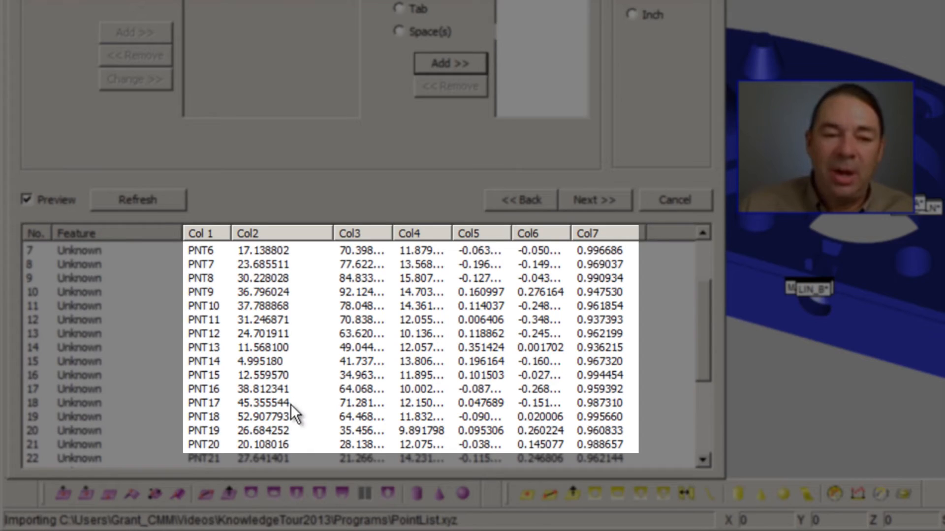
mouse_move(429, 297)
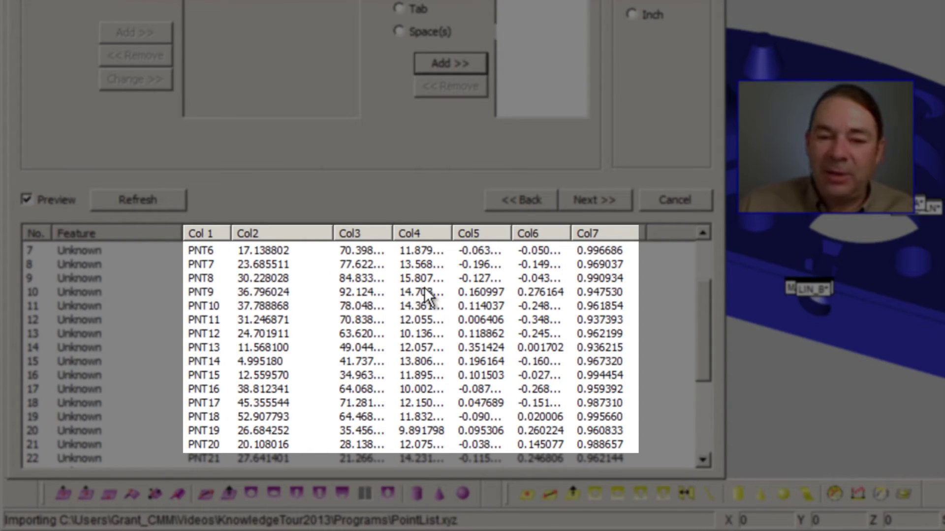
mouse_move(854, 433)
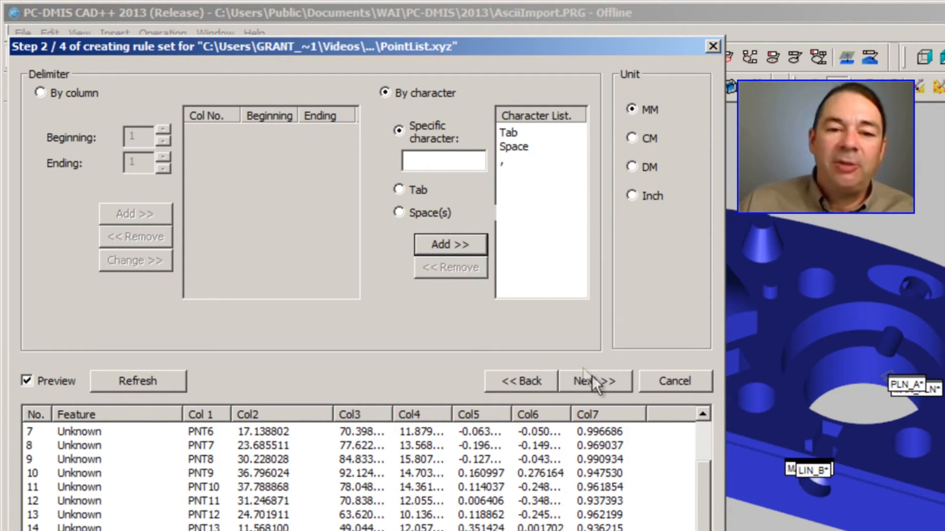
Mark POINT as the feature type and add Feat ID and THEO_X as the first fields
click(595, 380)
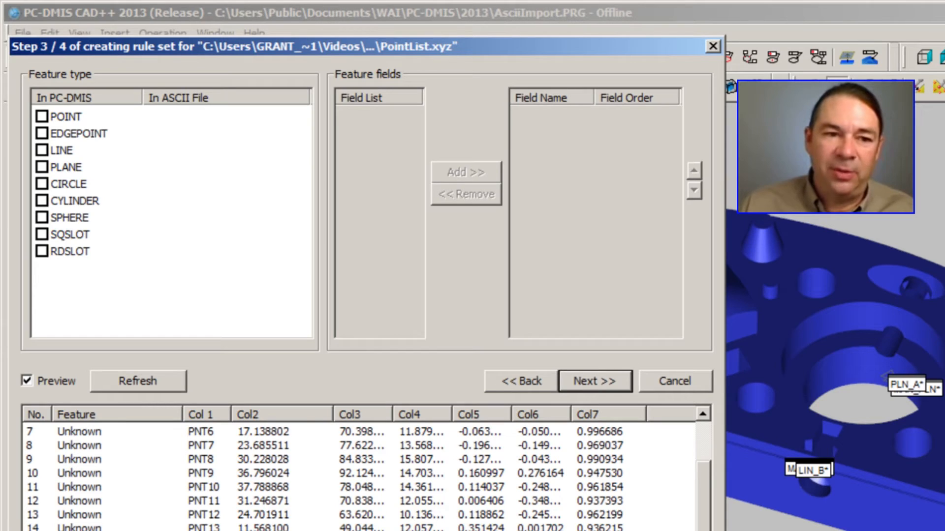
click(63, 116)
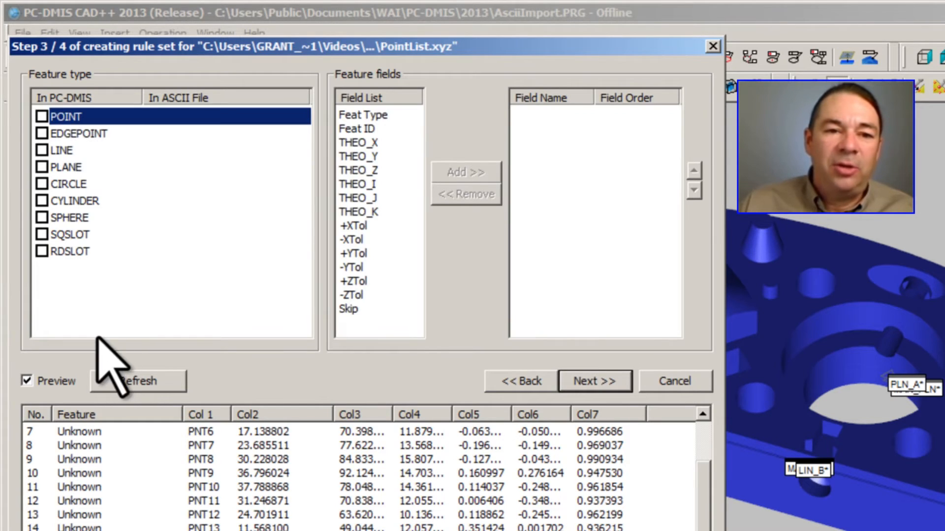
click(41, 116)
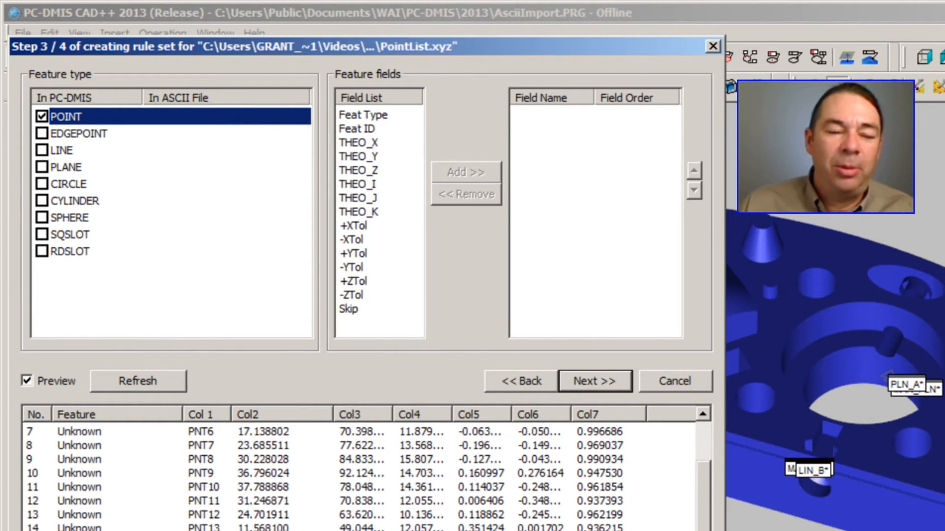
mouse_move(376, 375)
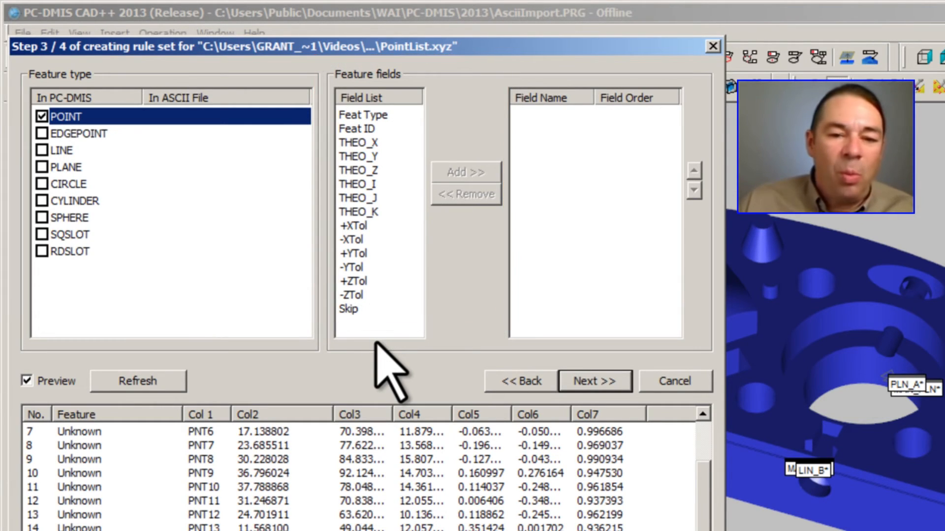
click(363, 130)
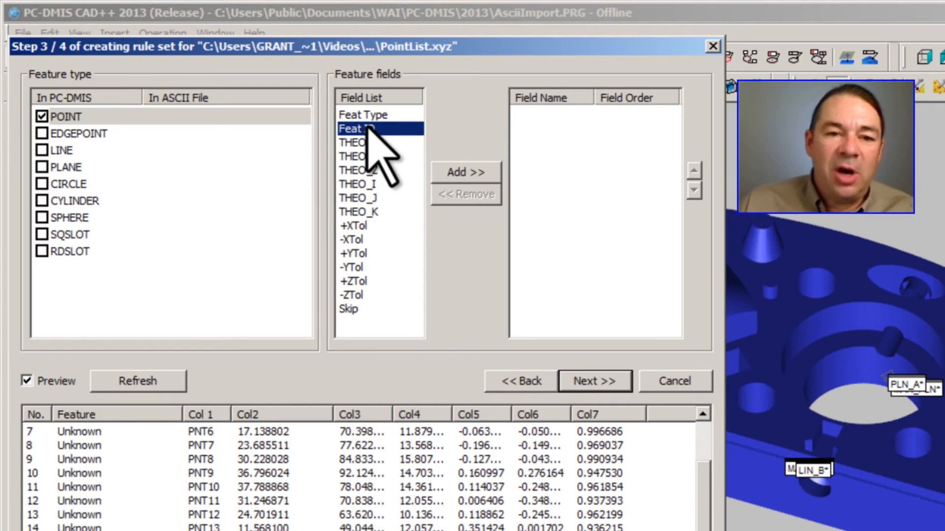
click(466, 171)
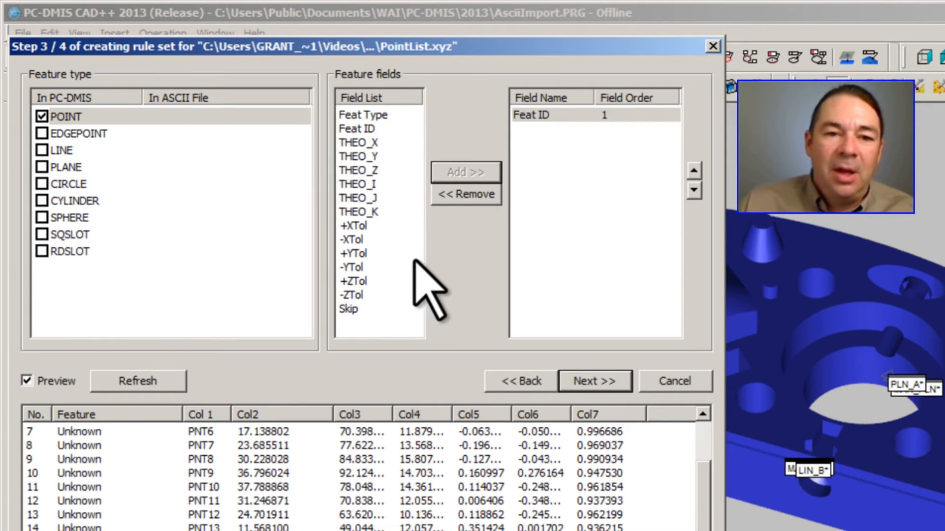
click(358, 142)
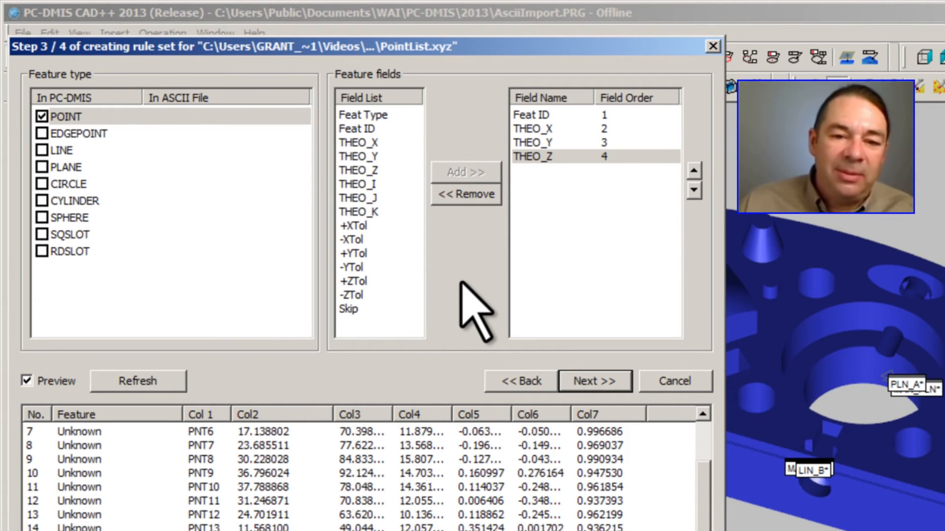
mouse_move(360, 200)
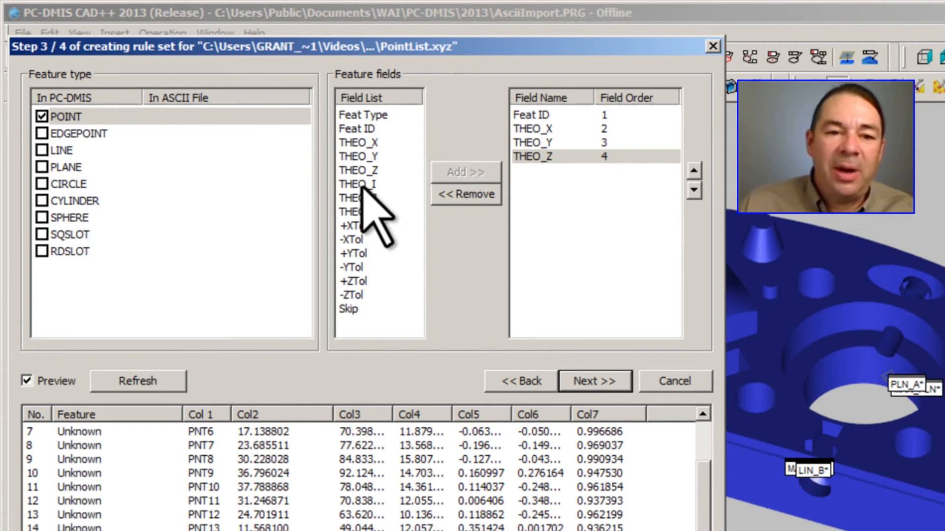
Add the THEO_I and THEO_J direction fields and finish the rule set wizard
click(466, 172)
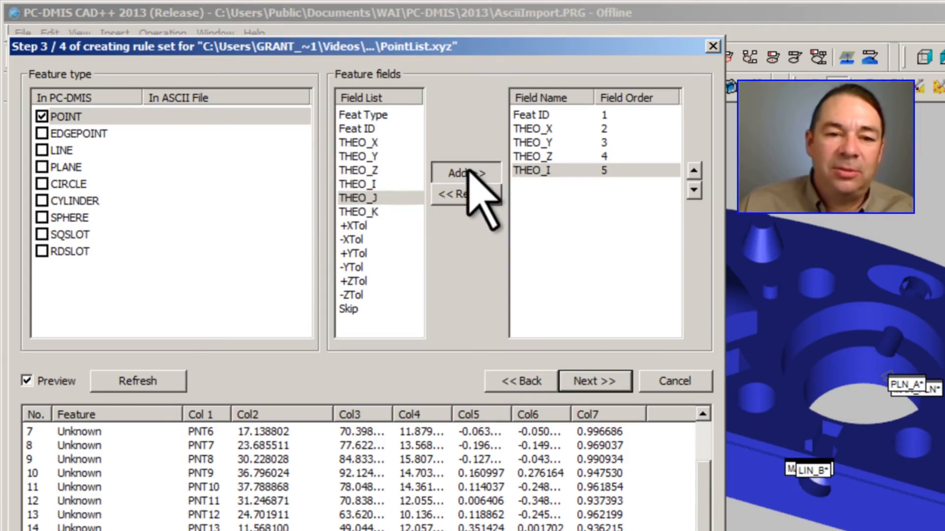
click(464, 174)
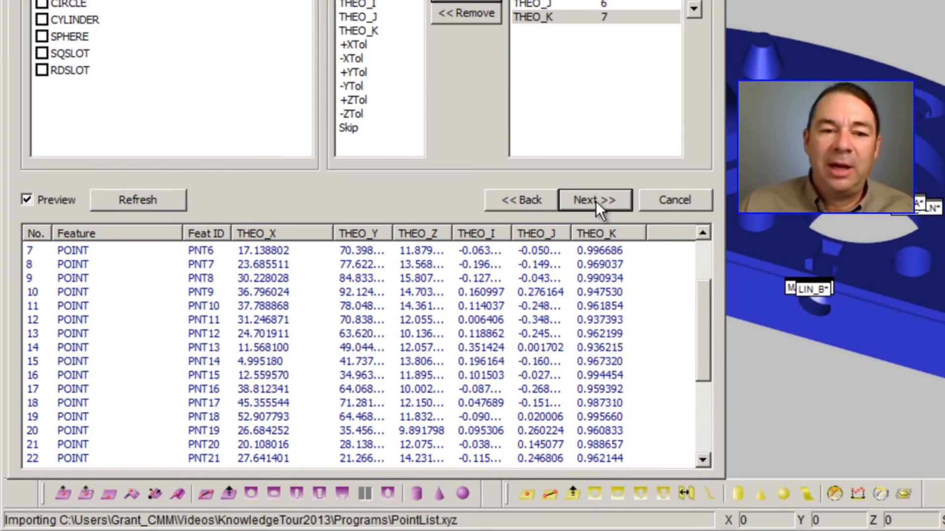
click(594, 200)
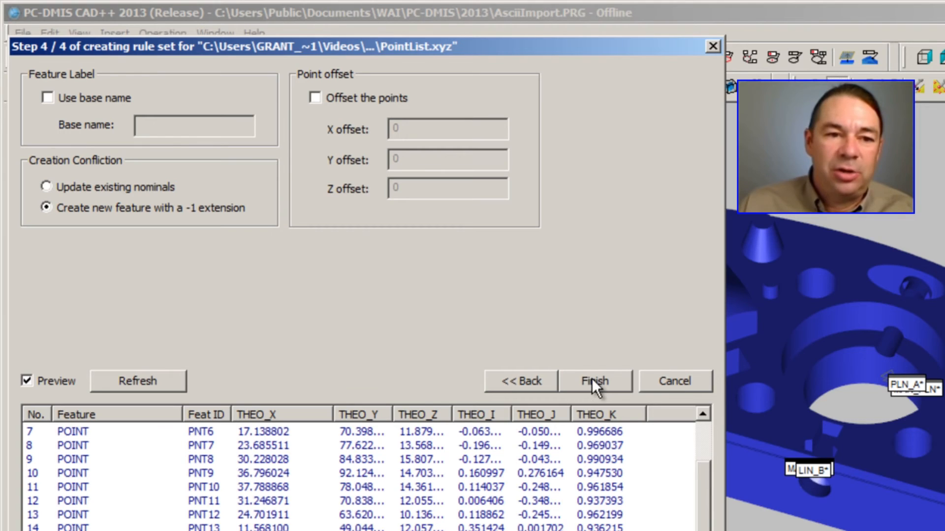
click(596, 381)
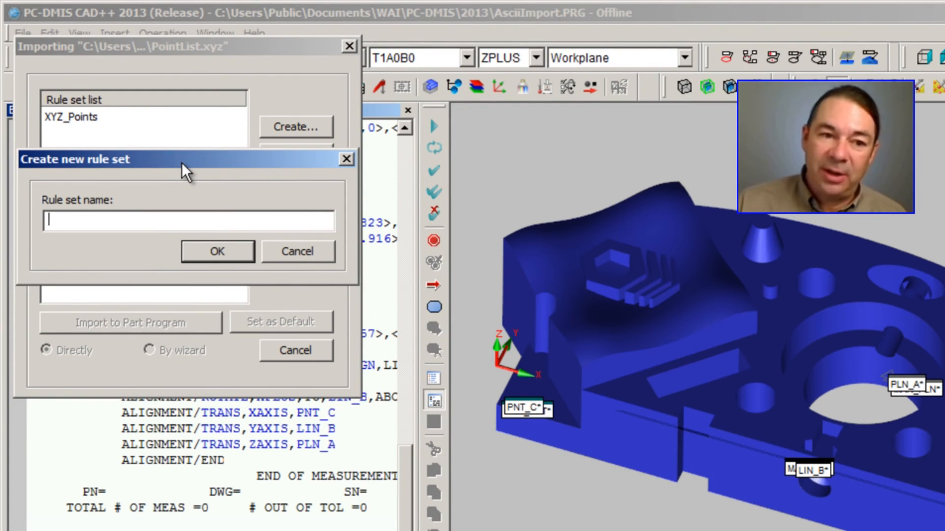
Name the rule set My_Points and import the points directly into the part program
text(My)
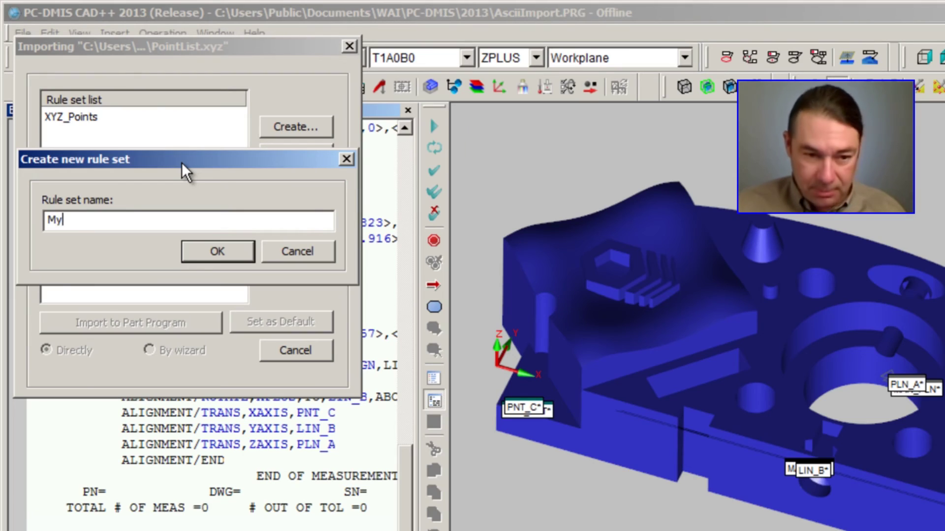
text(_Po)
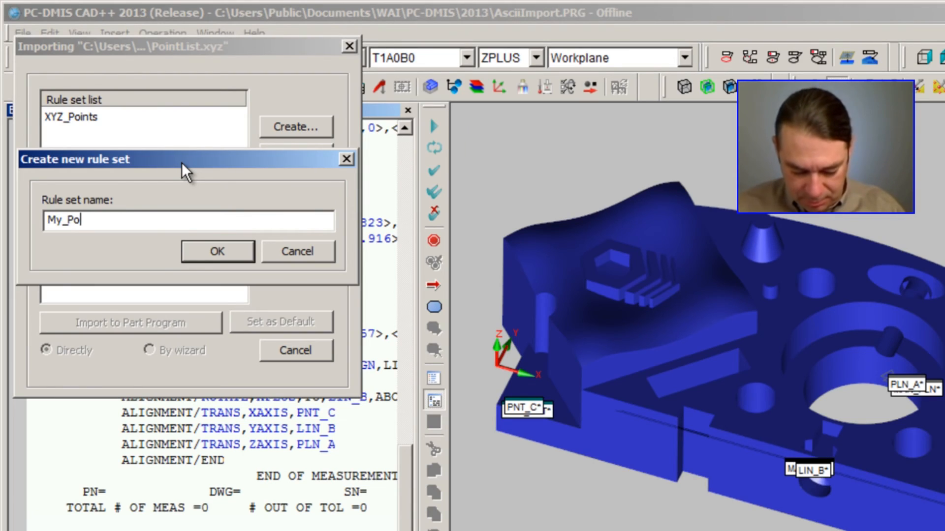
click(217, 251)
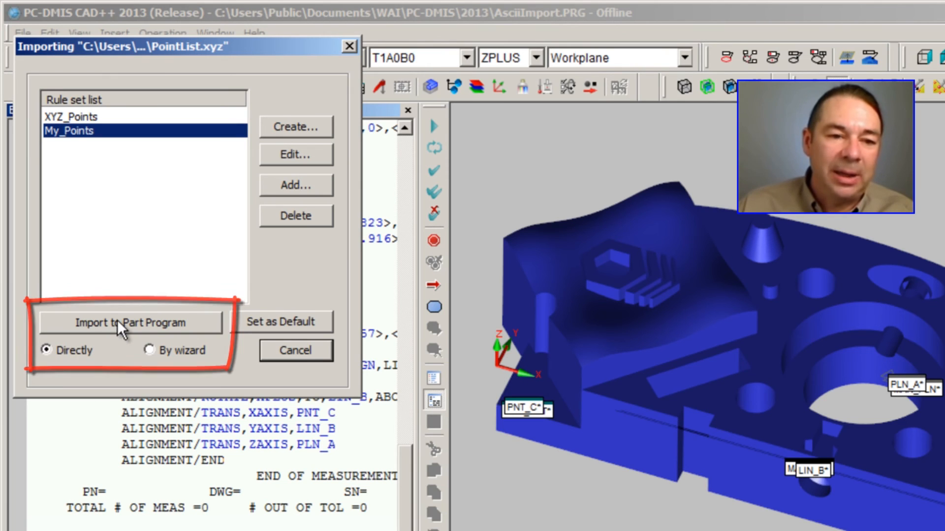
click(129, 323)
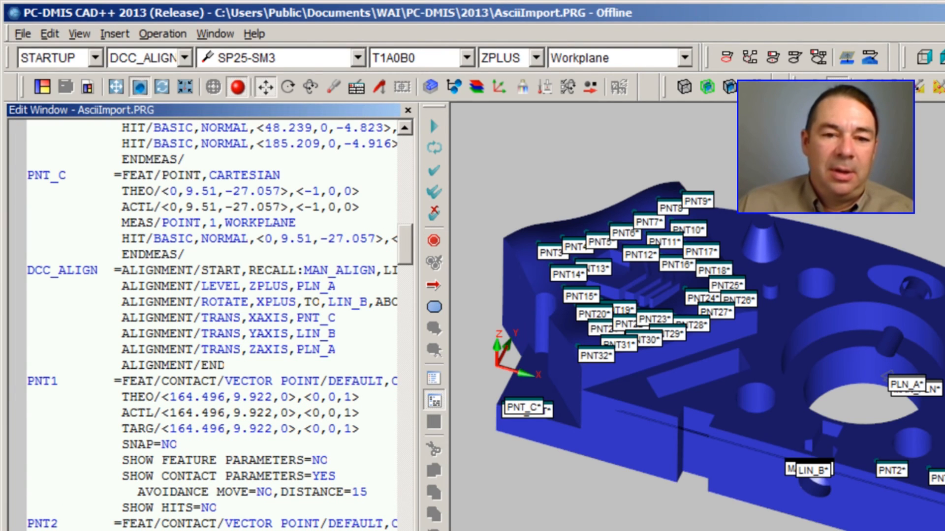